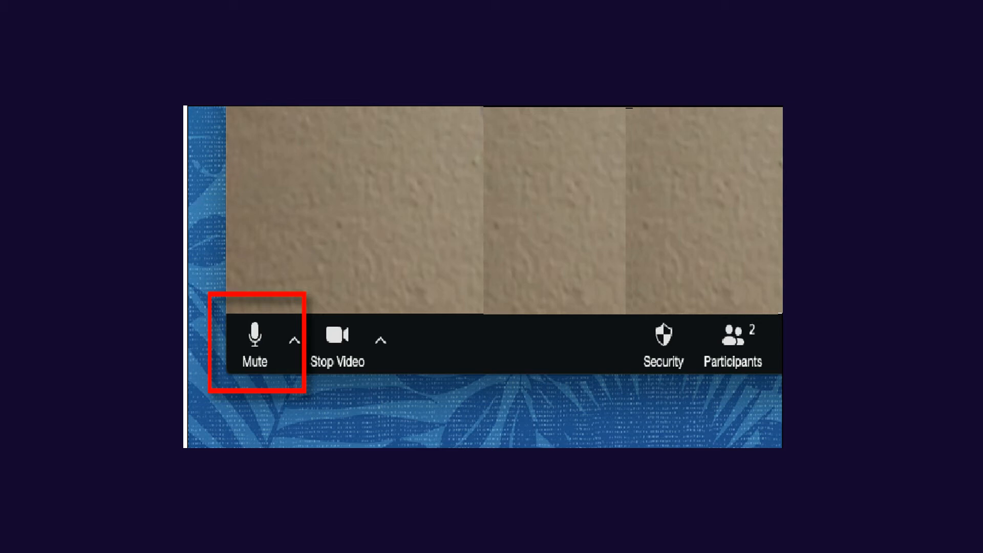
Step: Mute the meeting microphone so the toolbar button switches to Unmute
left_click(253, 341)
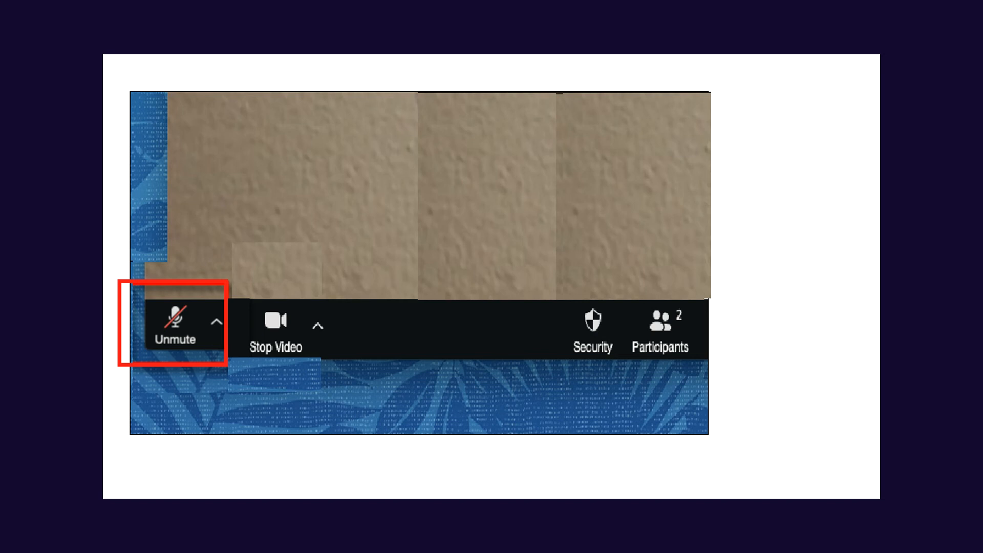